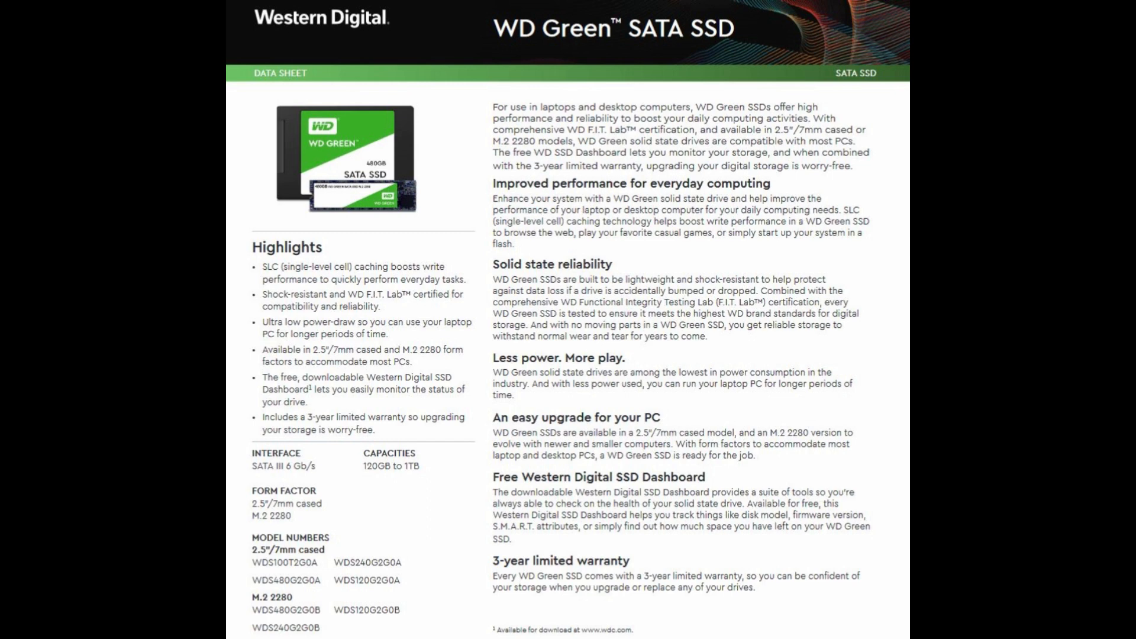
Review the drive's transfer-speed Performance chart, then its Tools page showing Firmware Update status
{"action": "scroll", "scroll_direction": "down", "scroll_amount": 3}
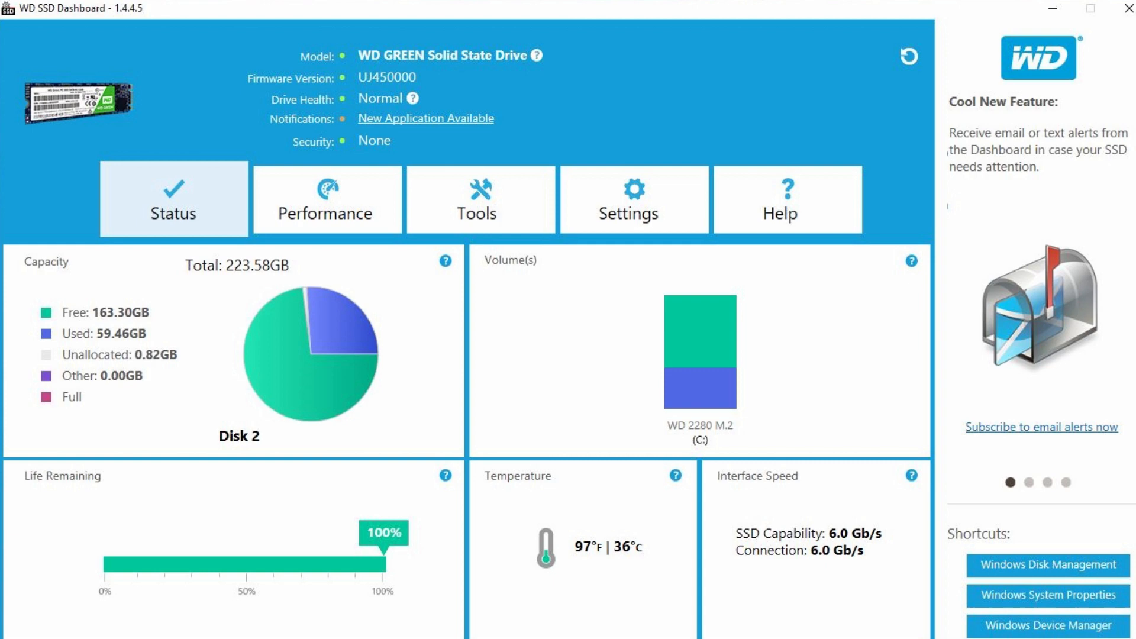
{"action": "left_click", "coordinate": [327, 198]}
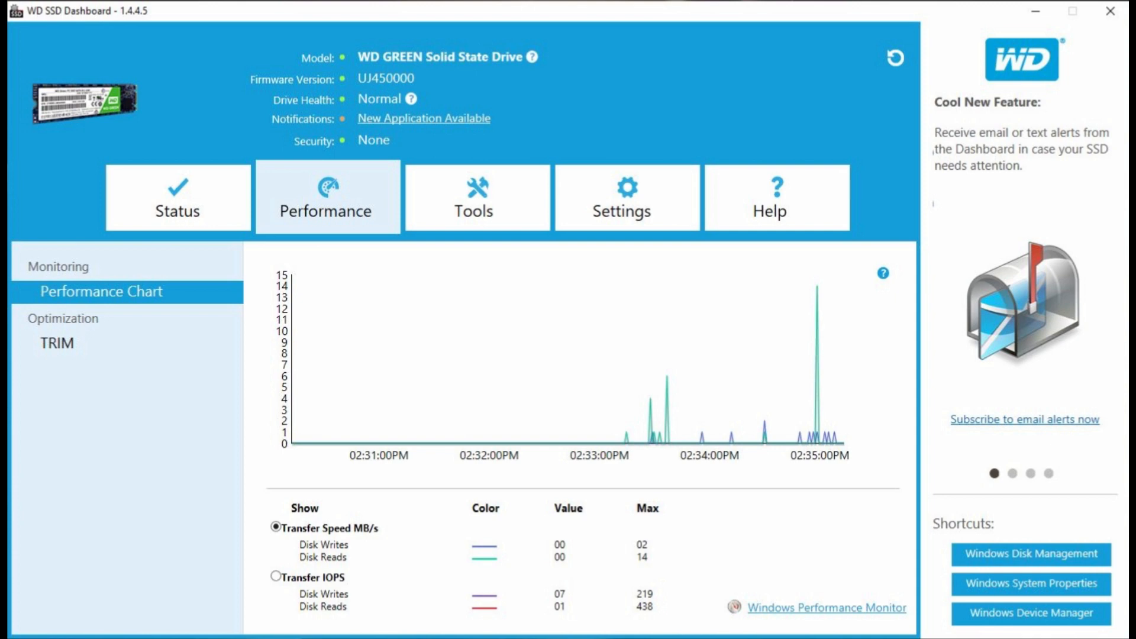
{"action": "left_click", "coordinate": [475, 198]}
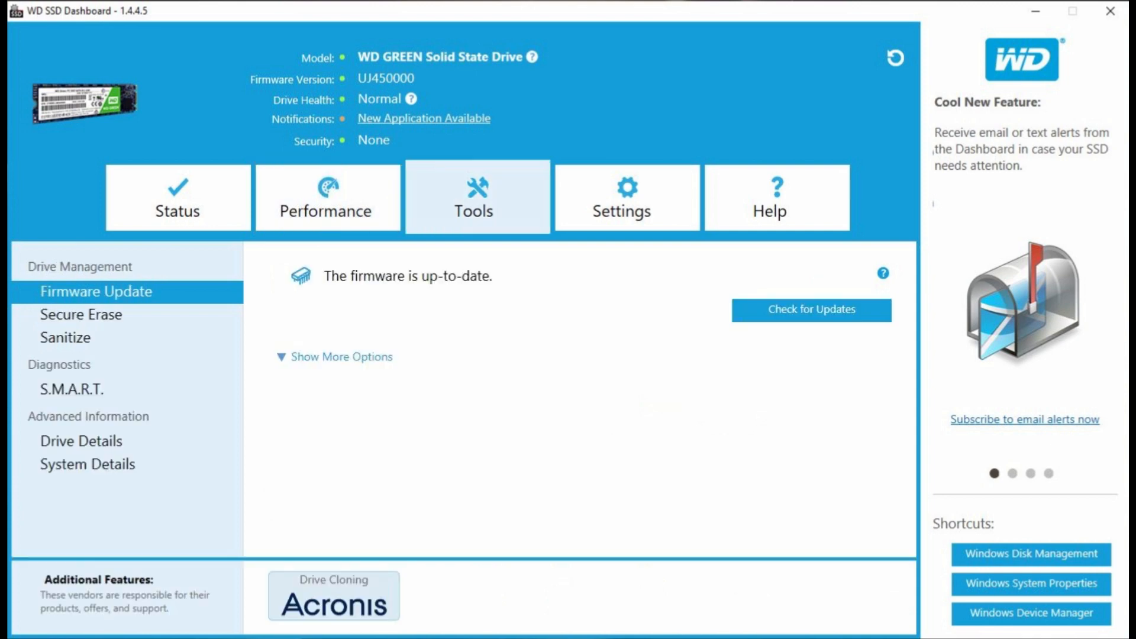